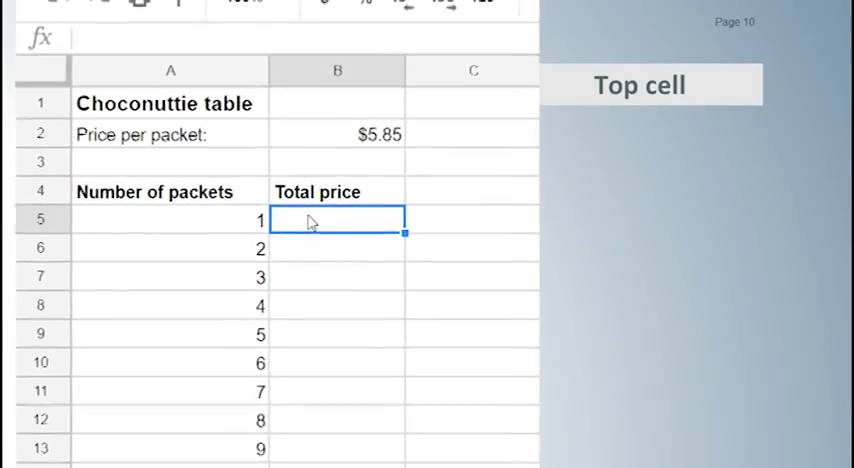
Step: Enter =A5*B2 in B5 so one packet totals $5.85
type("=")
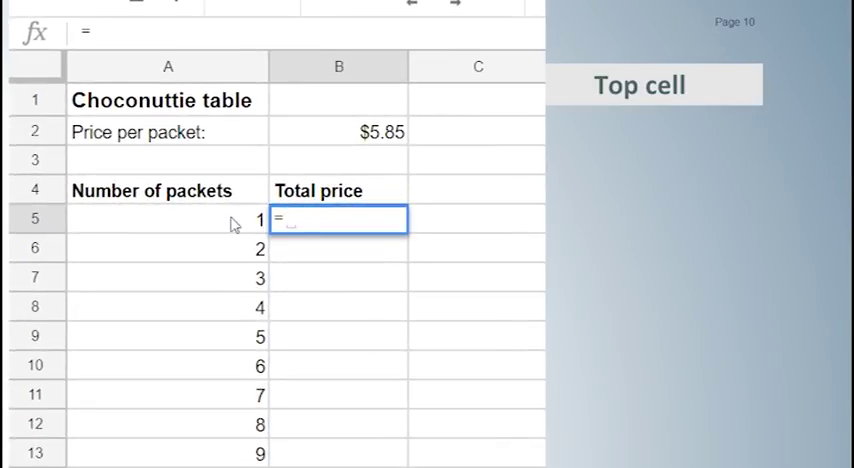
left_click(168, 218)
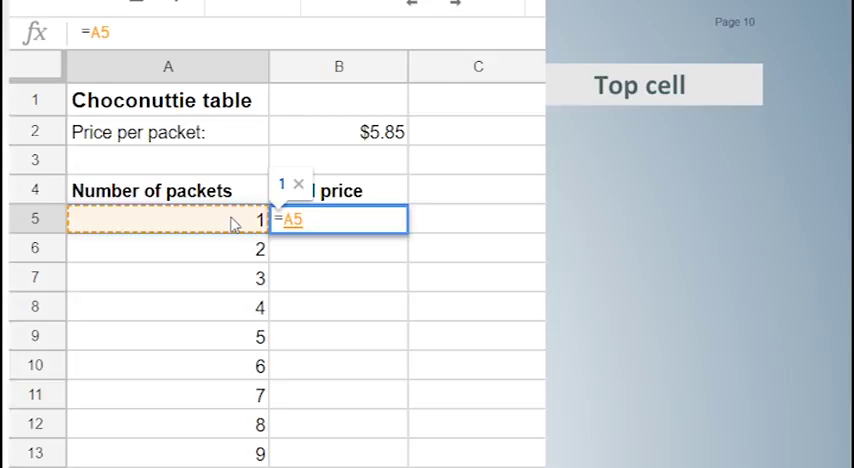
type("*")
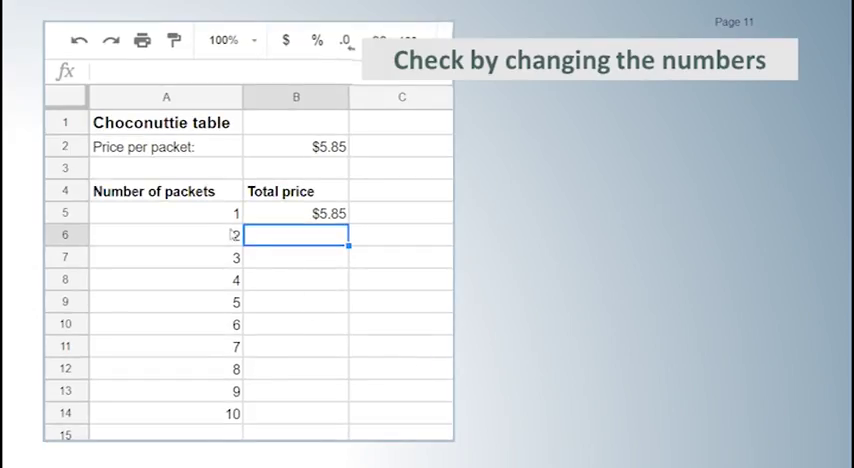
Step: Test with 10 packets at $6, confirm B5 recalculates, then undo to 1 packet at $5.85
left_click(166, 212)
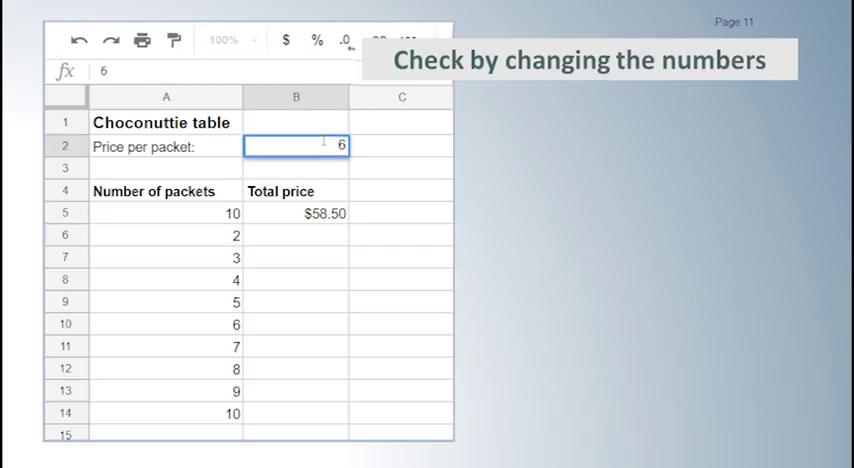
key("enter")
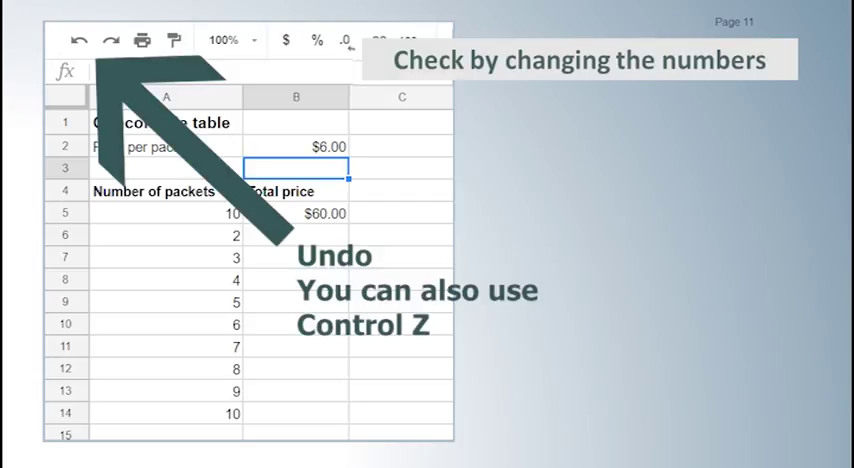
left_click(78, 40)
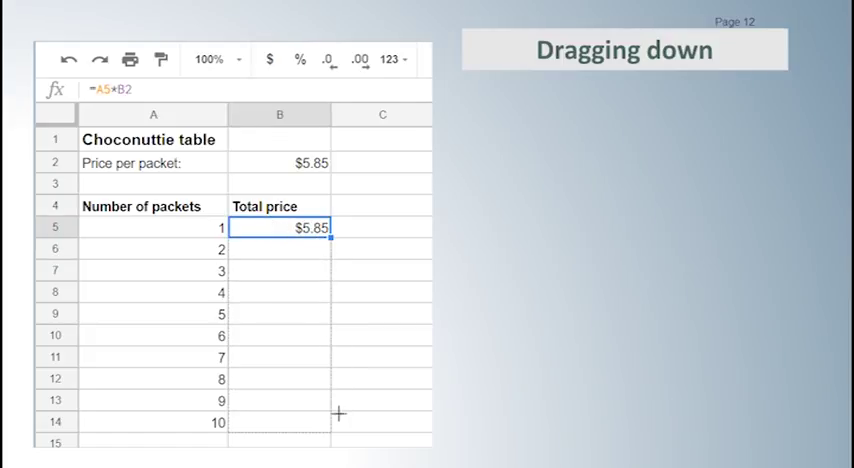
left_click_drag(330, 236, 330, 422)
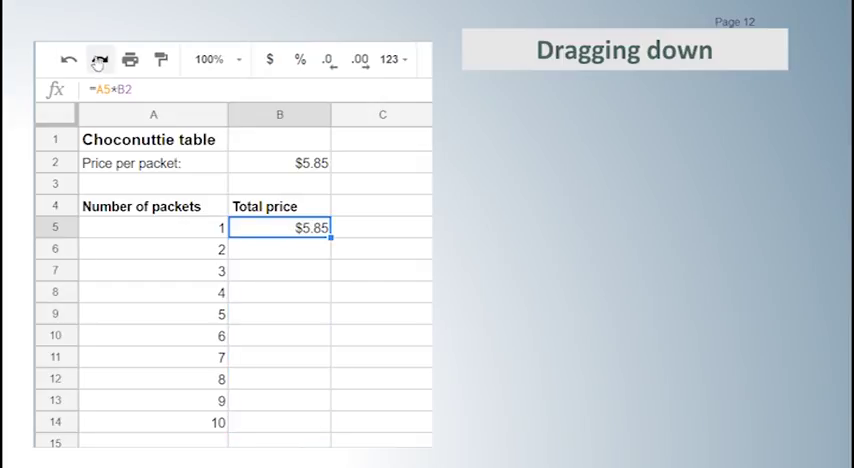
left_click_drag(328, 234, 328, 420)
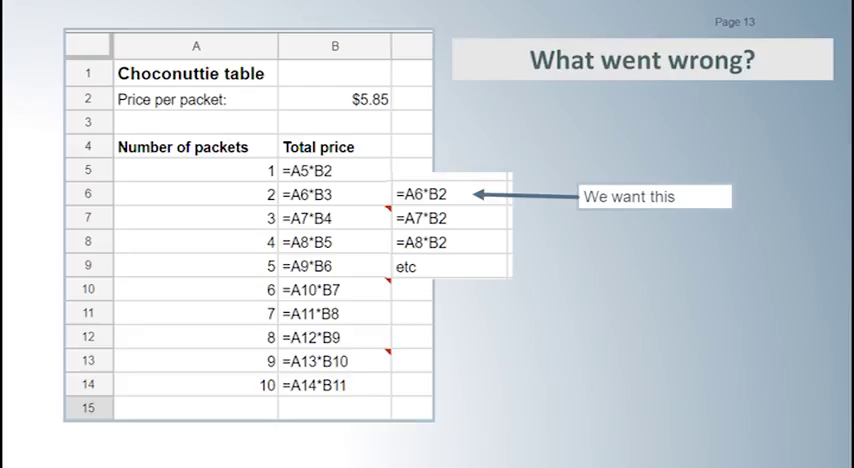
Step: Make B5's price reference absolute so the formula reads =A5*$B$2
key("right")
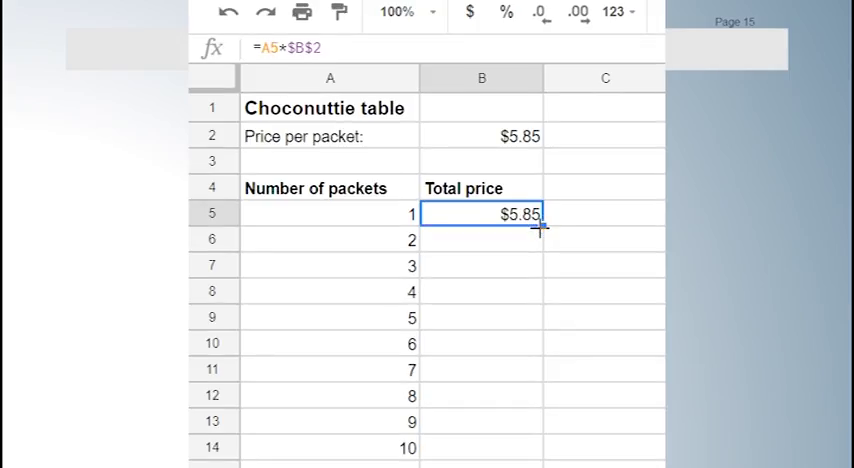
Step: Fill =A5*$B$2 down to B14, giving totals $5.85 through $58.50
left_click_drag(540, 228, 548, 432)
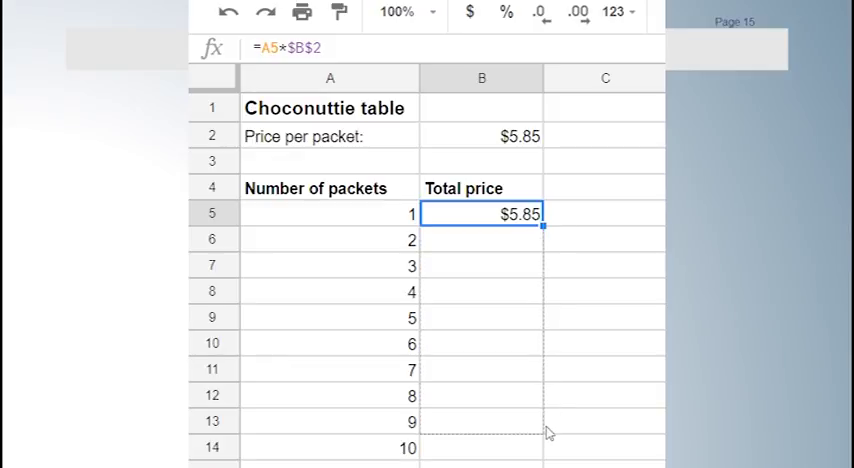
left_click_drag(548, 224, 548, 448)
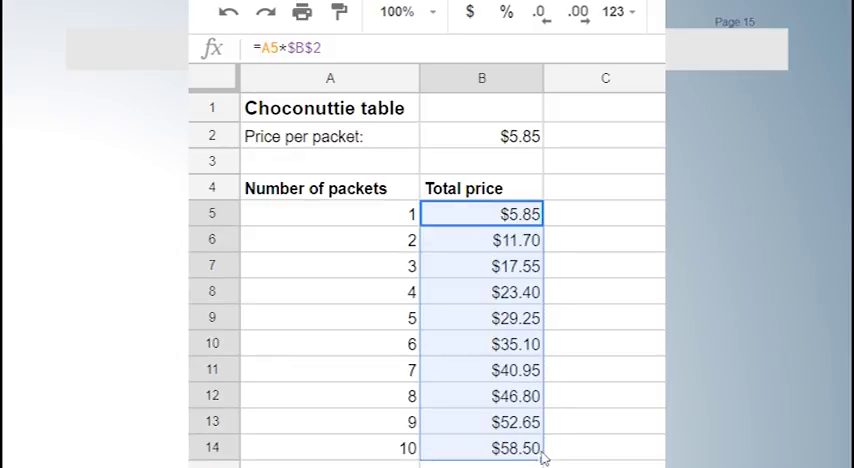